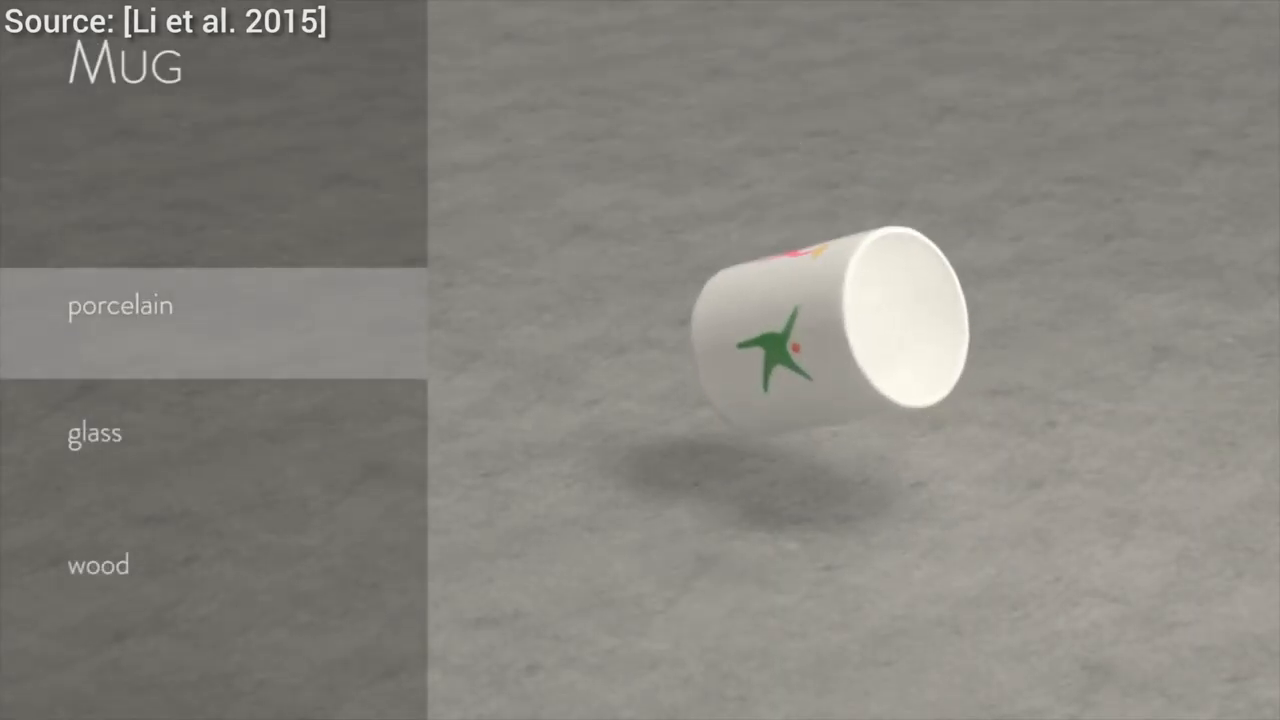
- Choose porcelain from the material list for the tumbling mug's collision sound
left_click(98, 564)
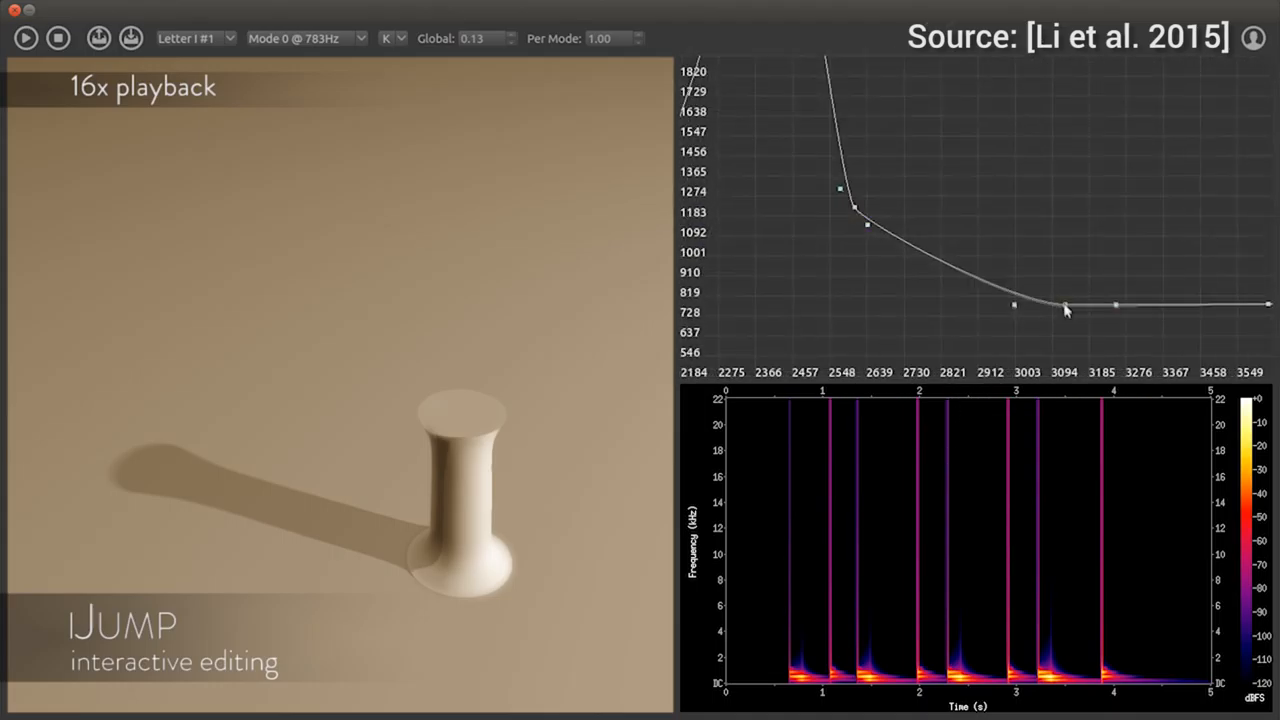
- Replay the letter-I jump with the reshaped stiffness curve to refresh the spectrogram
left_click(25, 38)
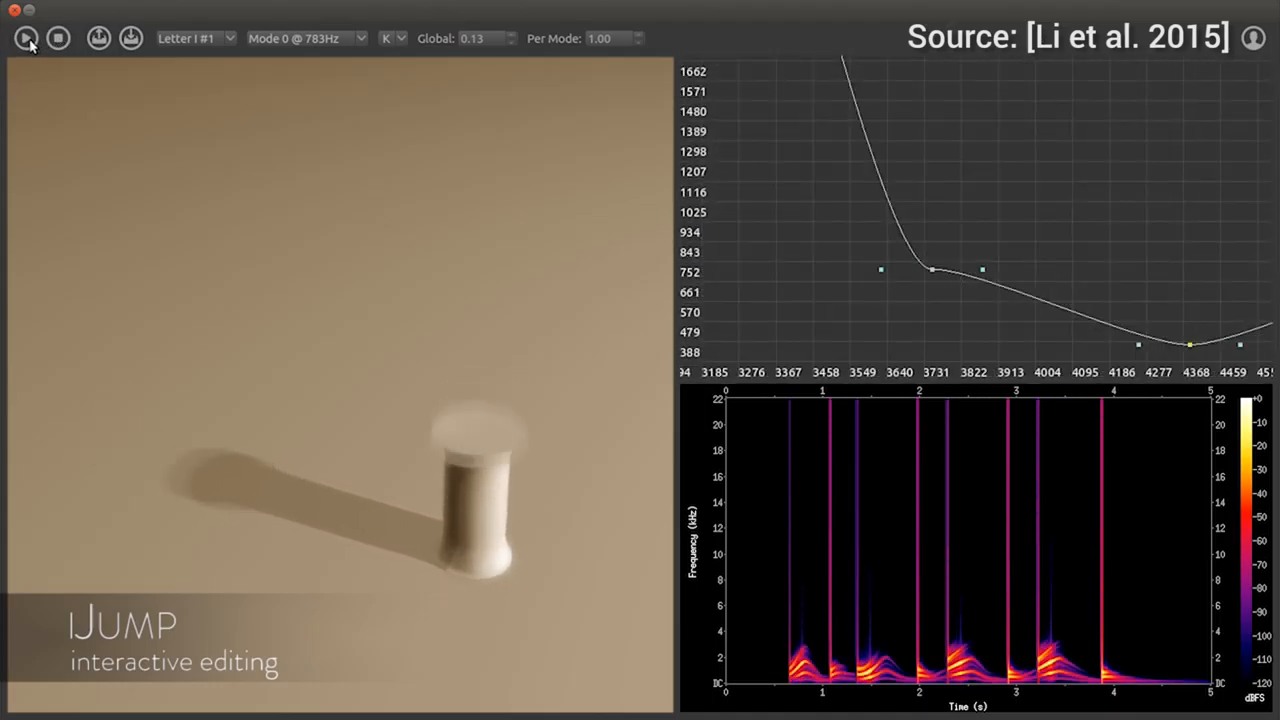